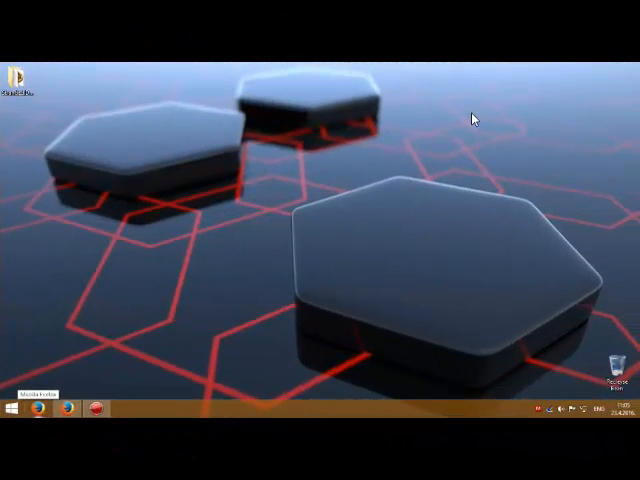
{"action": "mouse_move", "coordinate": [208, 208]}
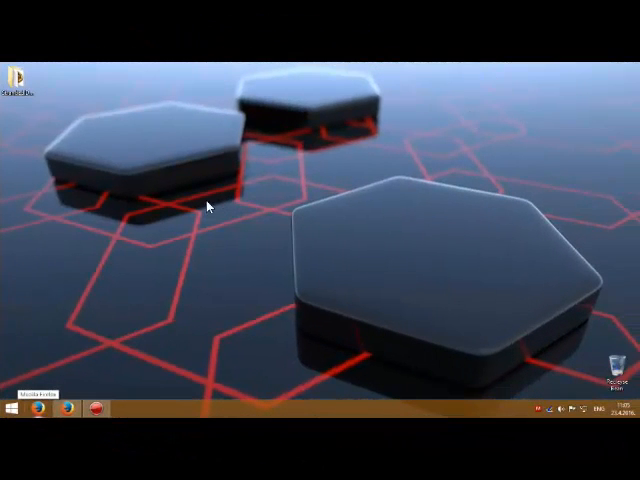
{"action": "mouse_move", "coordinate": [224, 184]}
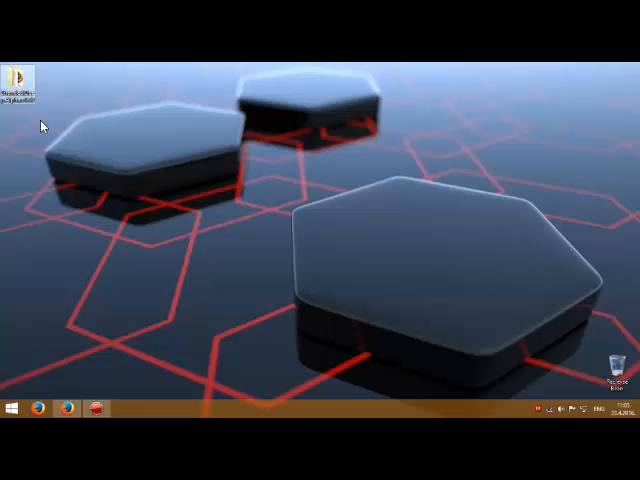
{"action": "mouse_move", "coordinate": [288, 256]}
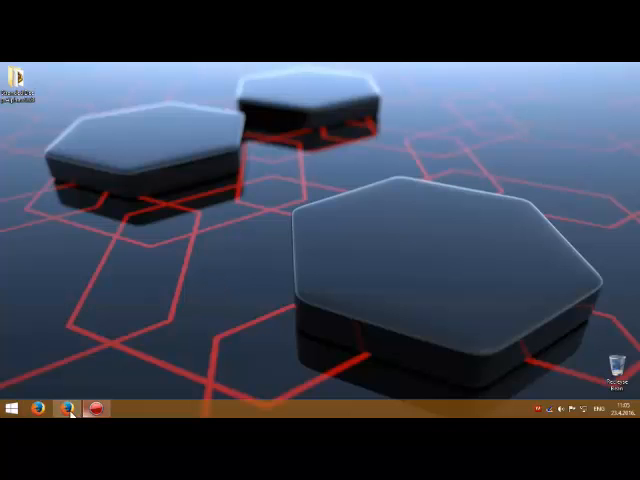
- Launch Firefox, go to The Pirate Bay homepage and enter a Stranded Deep search
{"action": "left_click", "coordinate": [48, 410]}
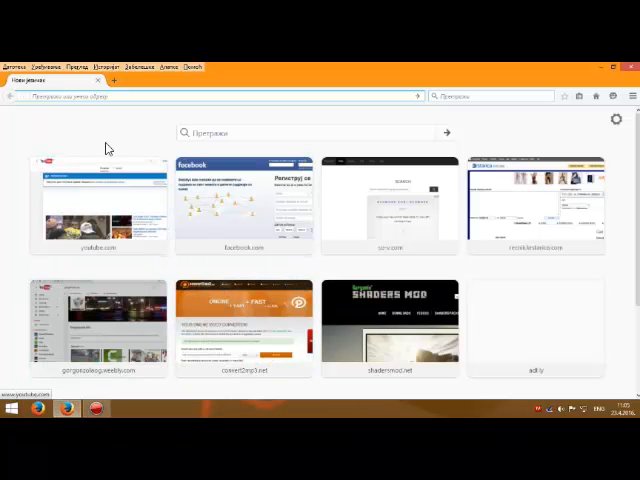
{"action": "type", "text": "1"}
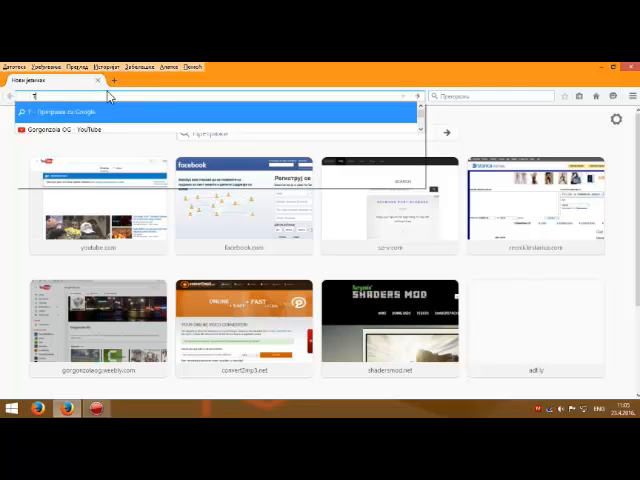
{"action": "type", "text": "pb"}
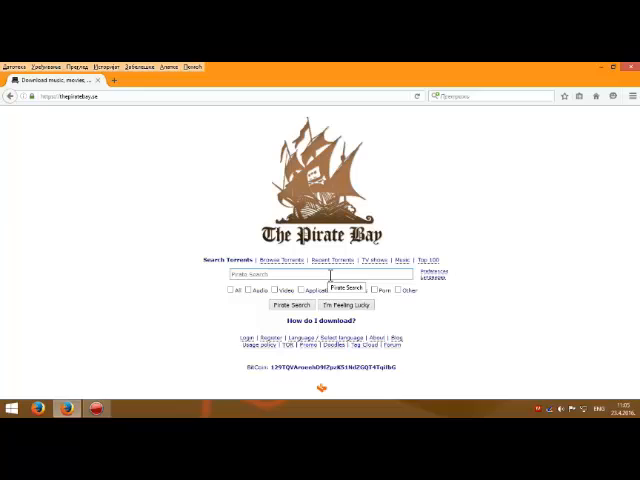
{"action": "type", "text": "Stranded Deep"}
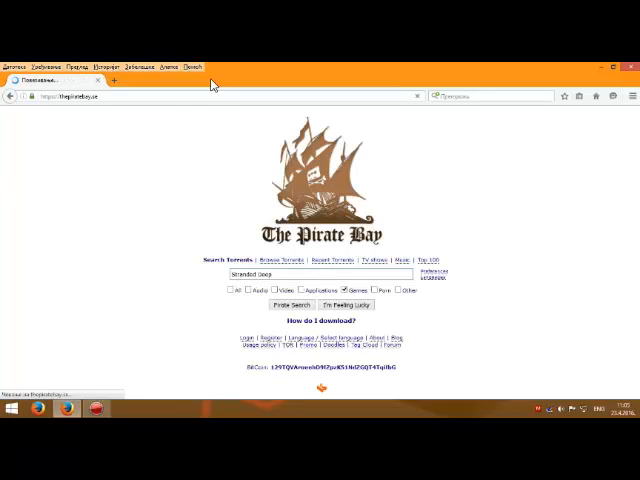
- Run the Pirate Search and send a Stranded Deep result's magnet link to uTorrent
{"action": "left_click", "coordinate": [292, 304]}
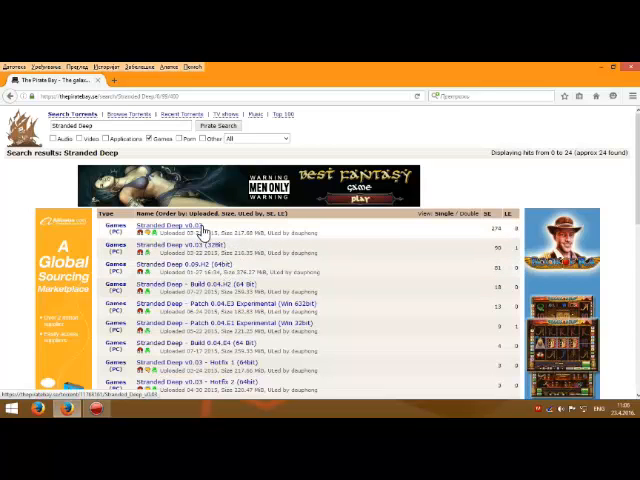
{"action": "left_click", "coordinate": [176, 226]}
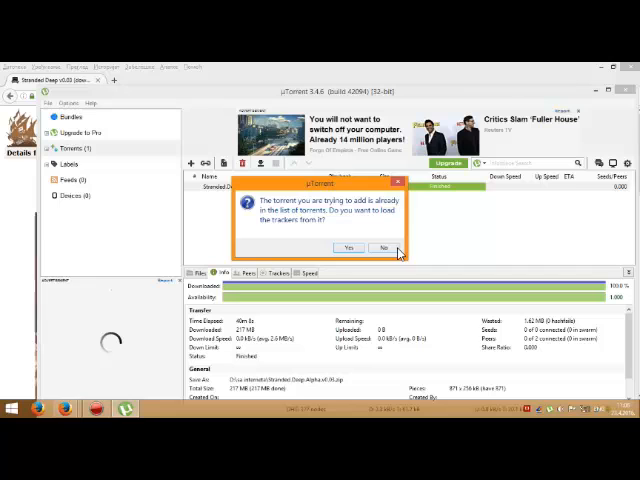
- Dismiss uTorrent's 'already in the list' warning for the Stranded Deep torrent
{"action": "left_click", "coordinate": [384, 246]}
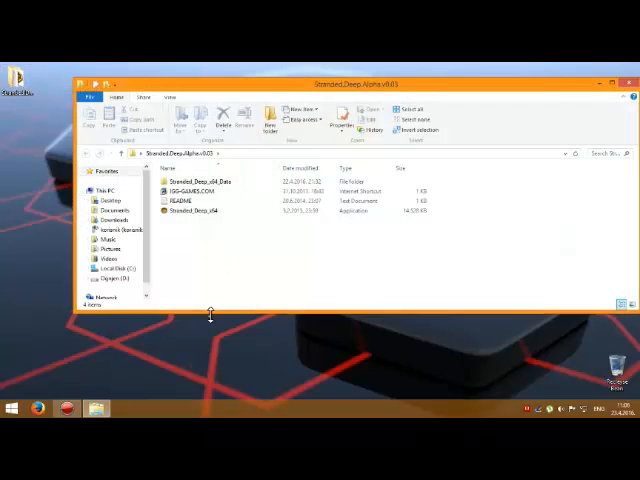
- Enter the Stranded_Deep_Alpha folder and view the README text file in Notepad
{"action": "double_click", "coordinate": [182, 180]}
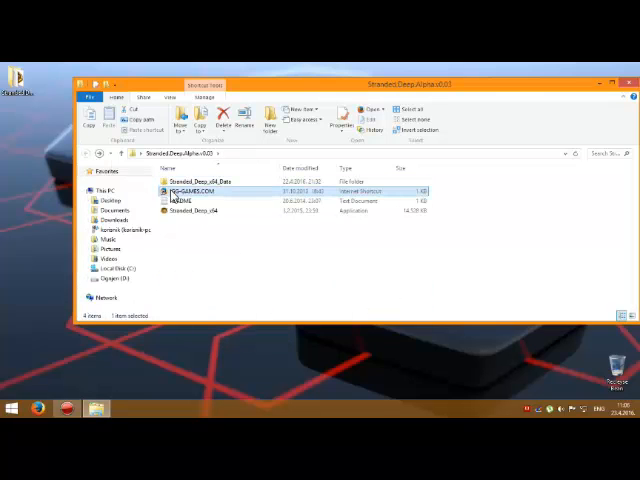
{"action": "left_click", "coordinate": [180, 200]}
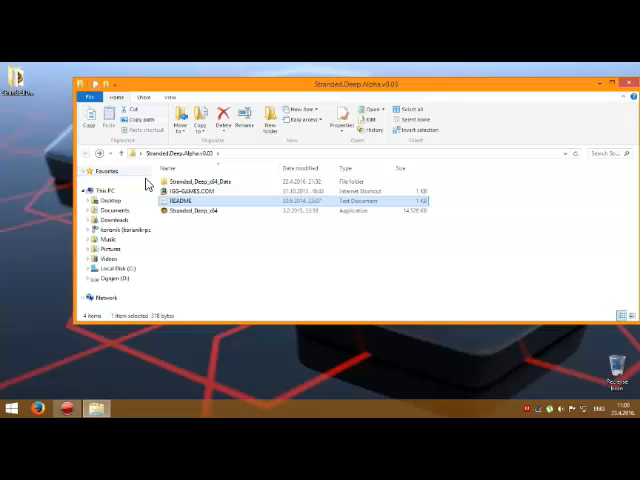
{"action": "double_click", "coordinate": [180, 200]}
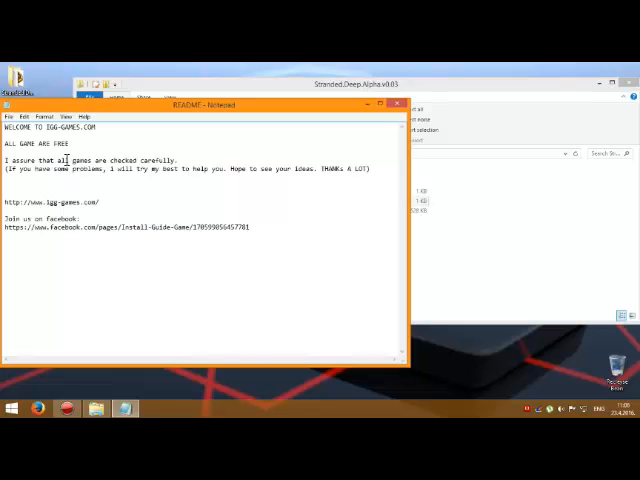
{"action": "mouse_move", "coordinate": [118, 210]}
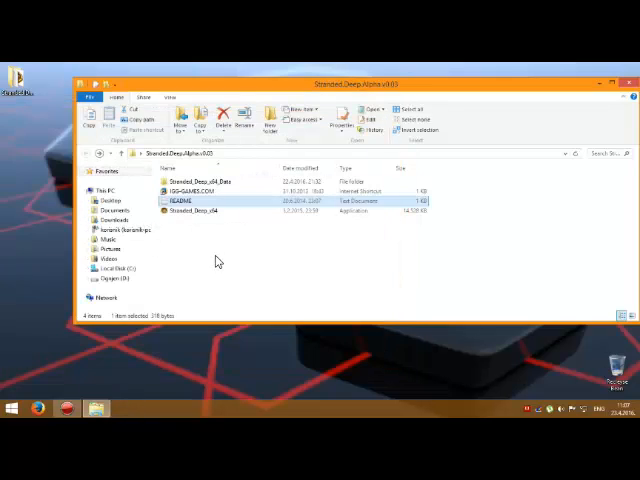
- Run Stranded_Deep_x86 so the game's graphics configuration window appears
{"action": "left_click", "coordinate": [190, 216]}
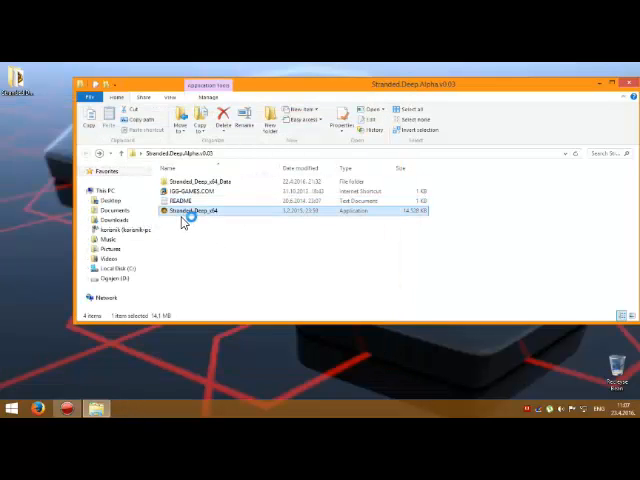
{"action": "double_click", "coordinate": [188, 214]}
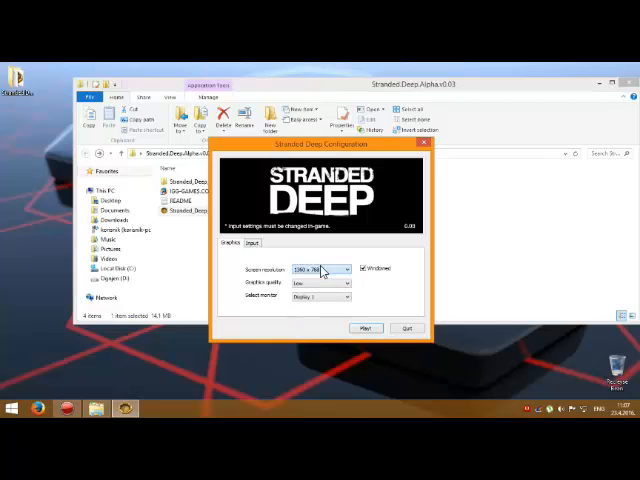
- Choose the screen resolution and graphics quality, then Play to reach the main menu
{"action": "left_click", "coordinate": [324, 292]}
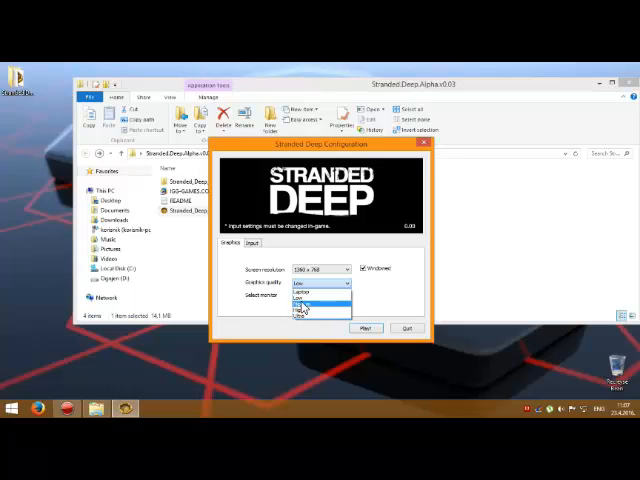
{"action": "mouse_move", "coordinate": [300, 300]}
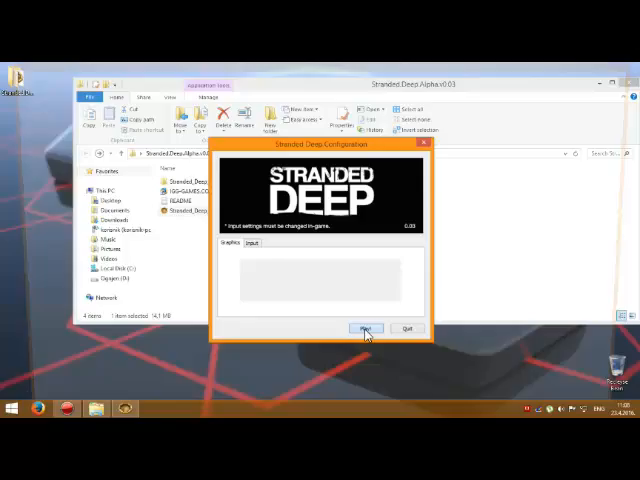
{"action": "left_click", "coordinate": [364, 328]}
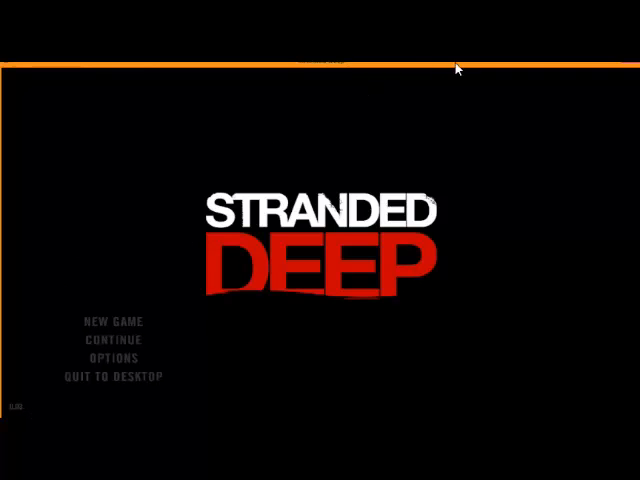
{"action": "mouse_move", "coordinate": [364, 108]}
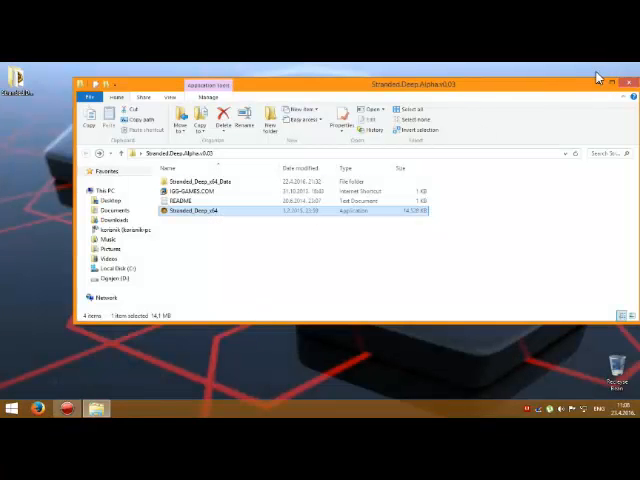
- After quitting the game, close the File Explorer window to return to the desktop
{"action": "left_click", "coordinate": [630, 82]}
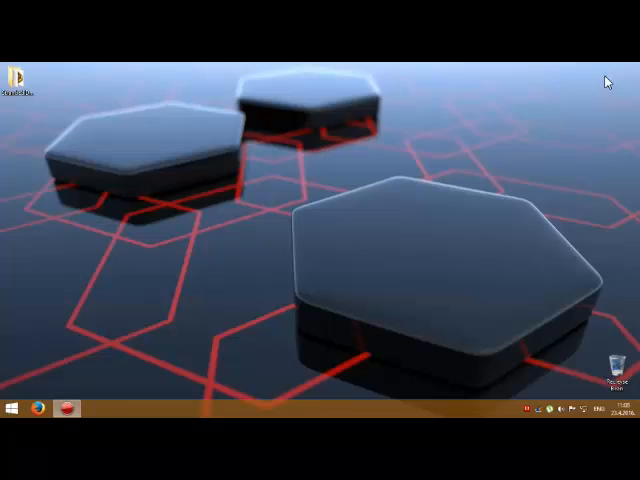